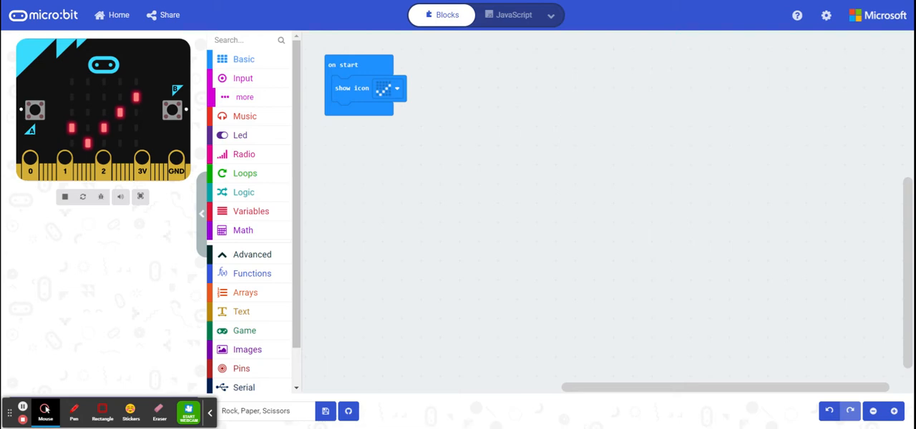
mouse_move(493, 179)
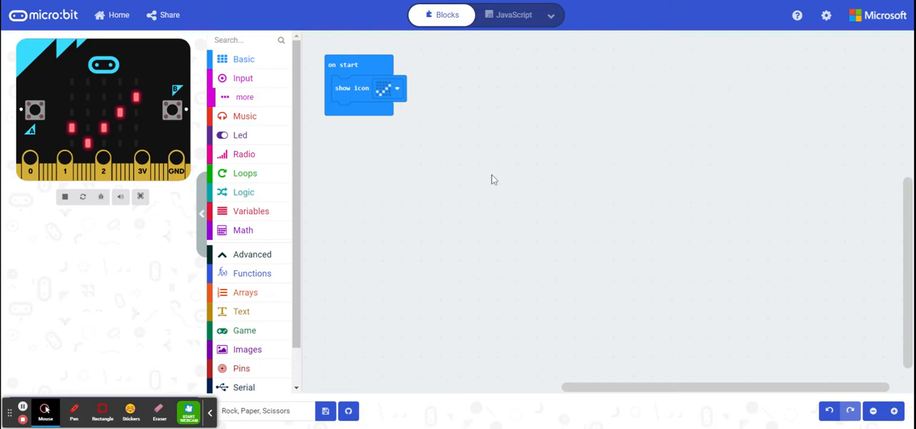
mouse_move(267, 295)
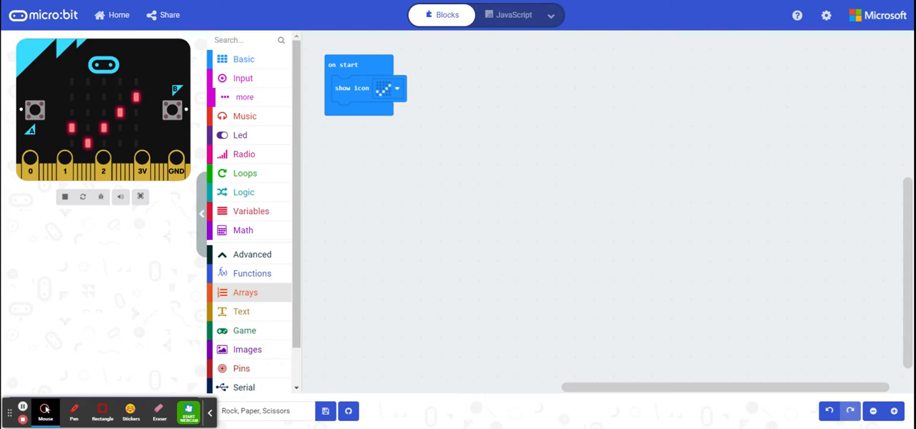
Bring up the Arrays category's blocks in the toolbox.
click(245, 291)
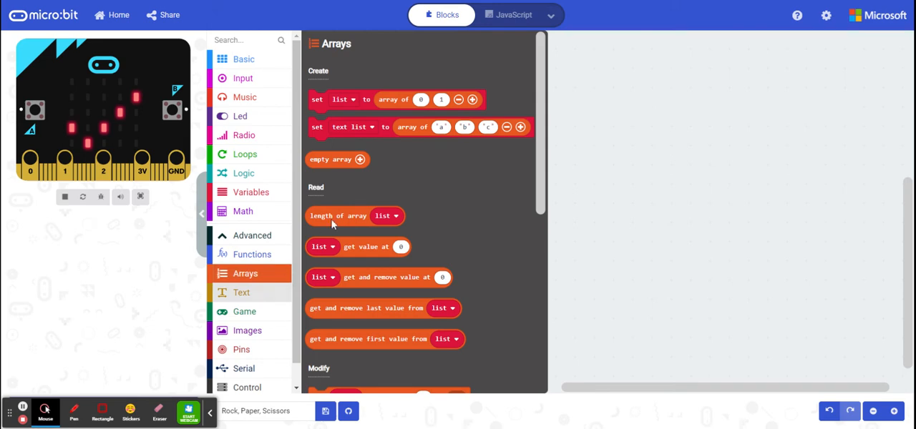
mouse_move(393, 127)
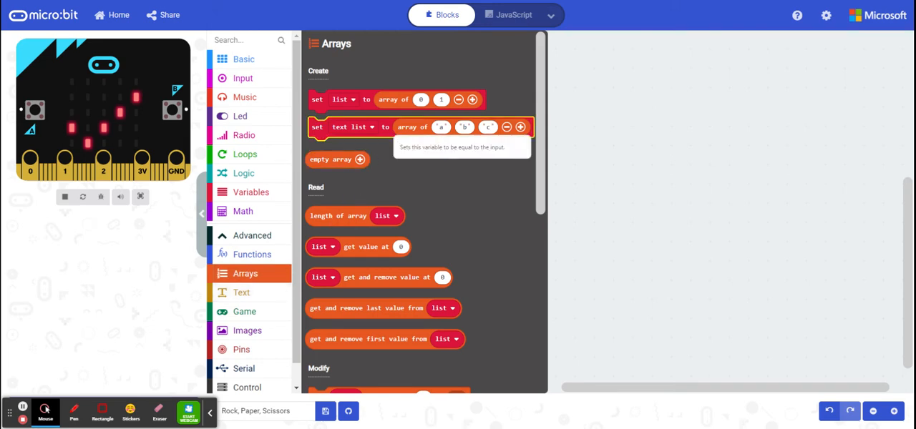
Create a new variable named arrayOfImages from the Variables category.
click(251, 192)
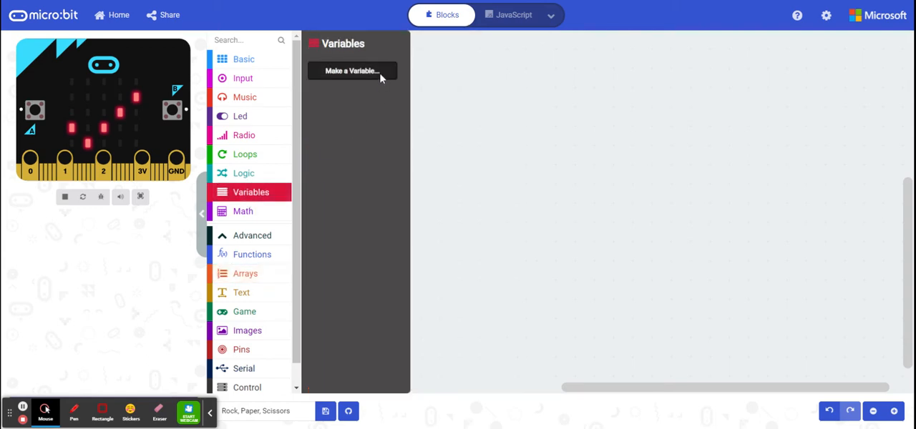
click(352, 70)
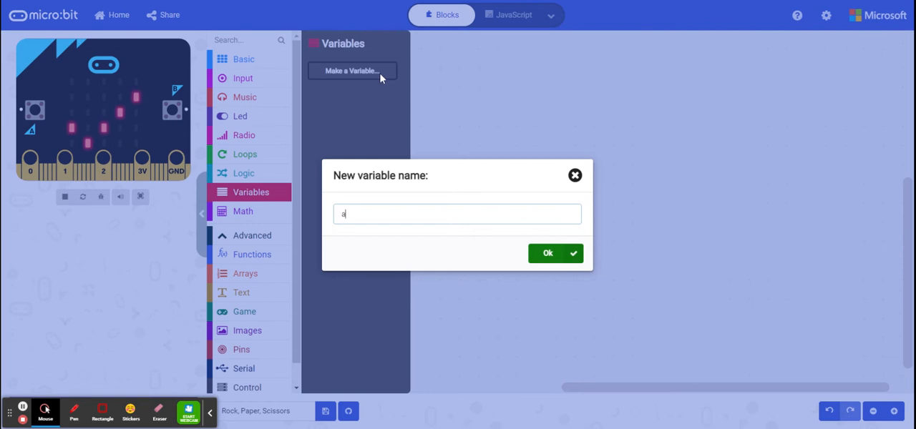
text(rrayOf)
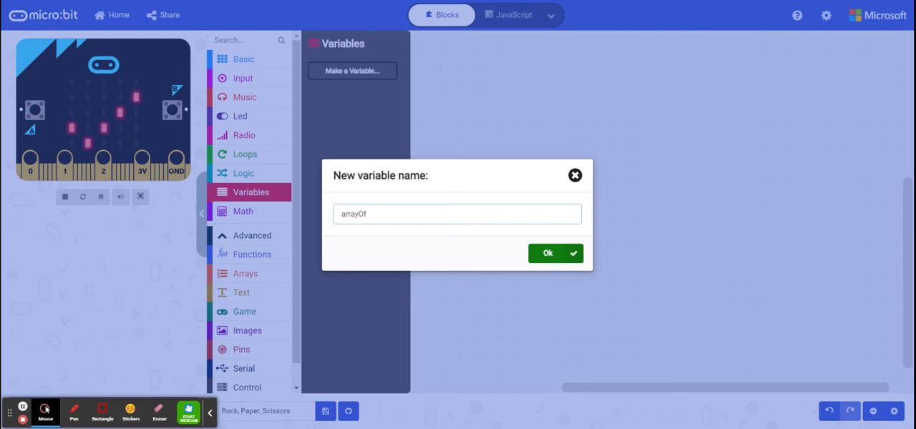
click(548, 254)
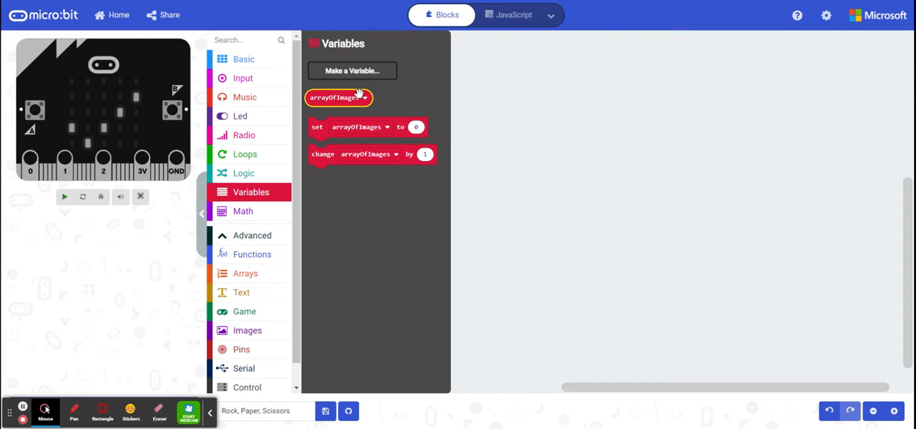
click(63, 196)
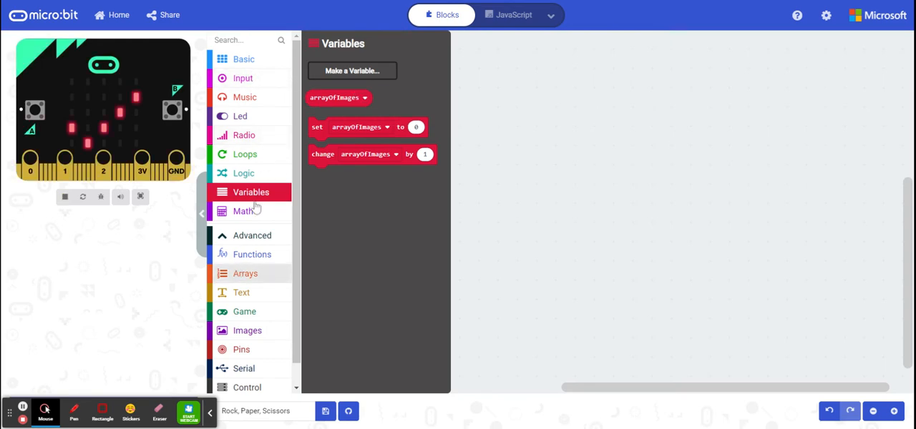
Add an empty on shake event block below on start and show the variable blocks again.
click(243, 77)
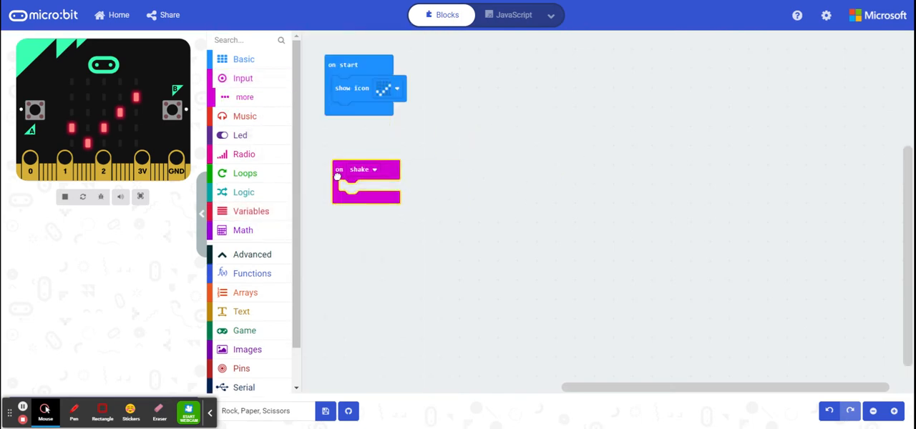
mouse_move(358, 168)
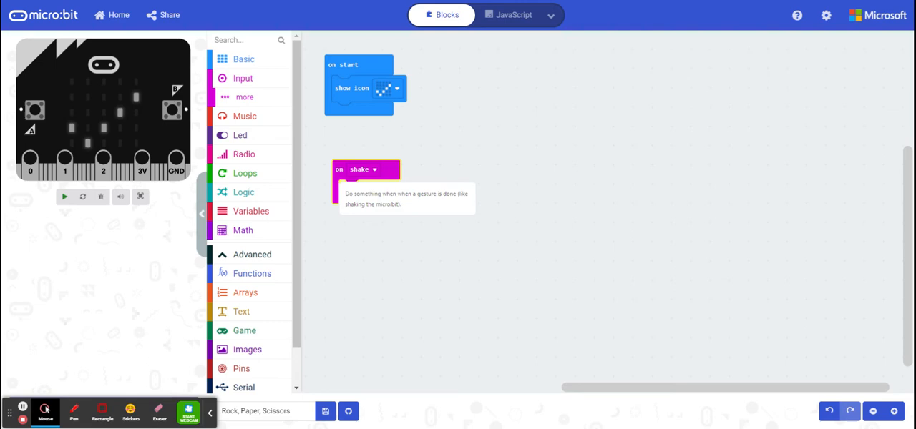
click(63, 196)
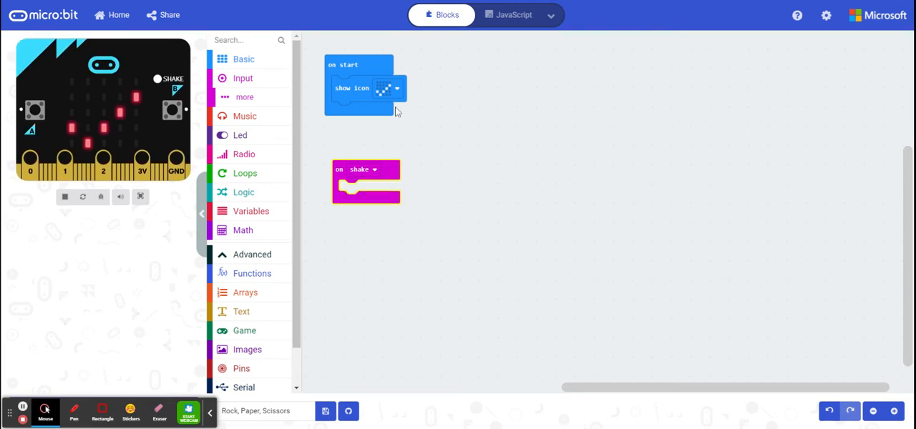
mouse_move(372, 93)
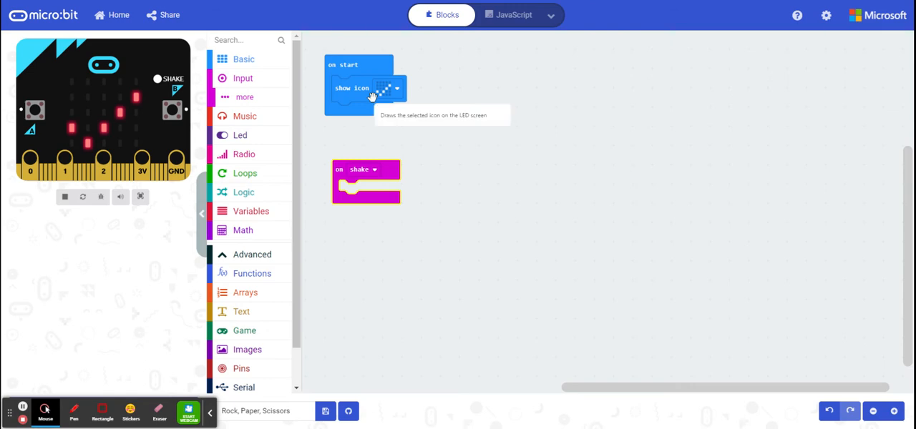
click(250, 191)
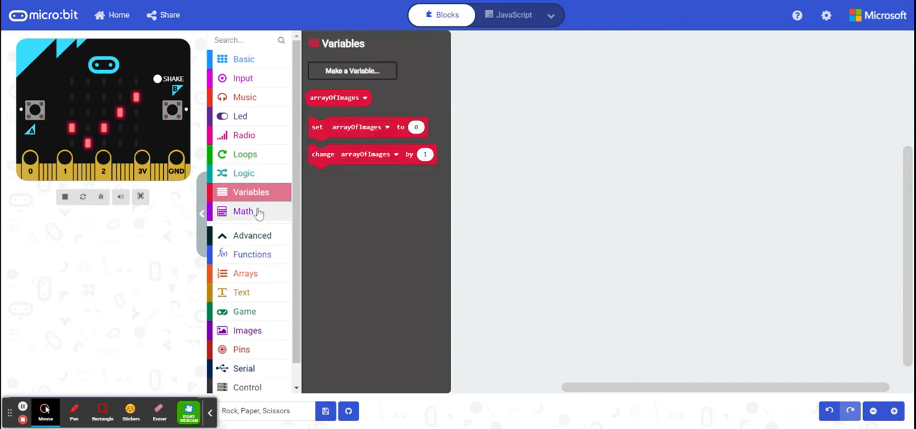
Add a 'set list to array of' block with three number items under show icon in on start.
click(246, 273)
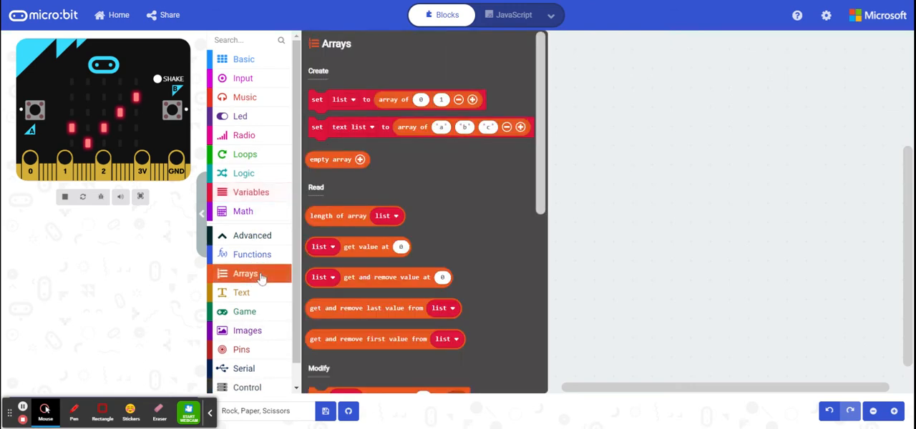
mouse_move(322, 126)
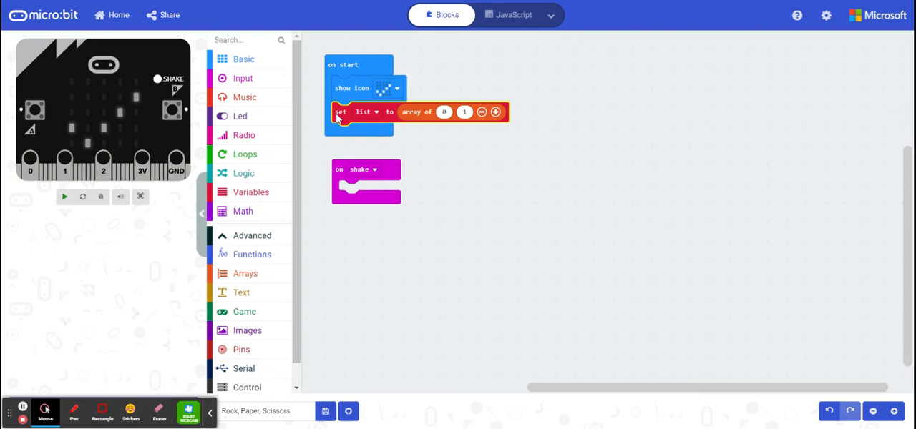
click(63, 196)
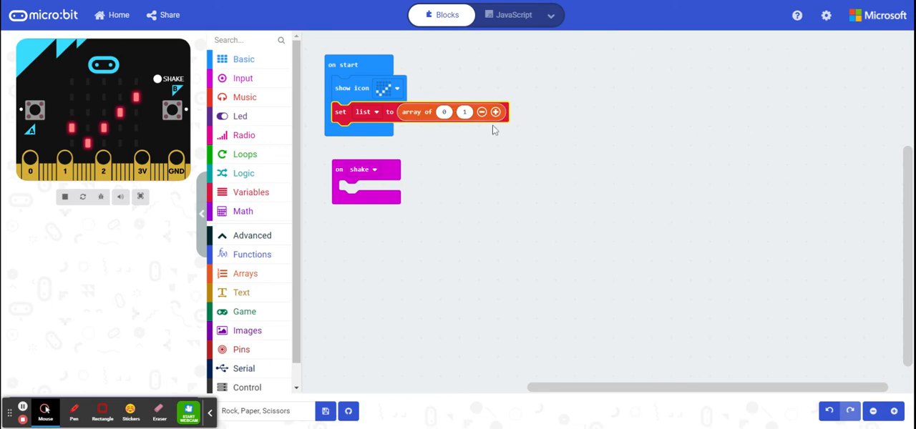
click(495, 112)
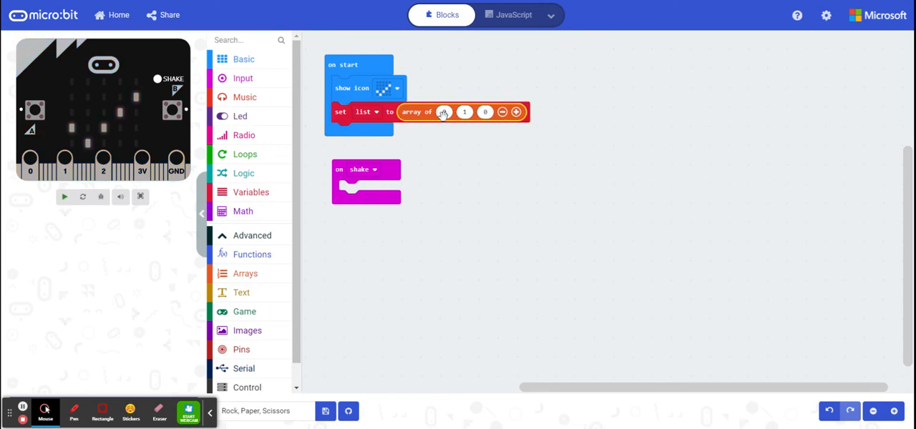
click(64, 197)
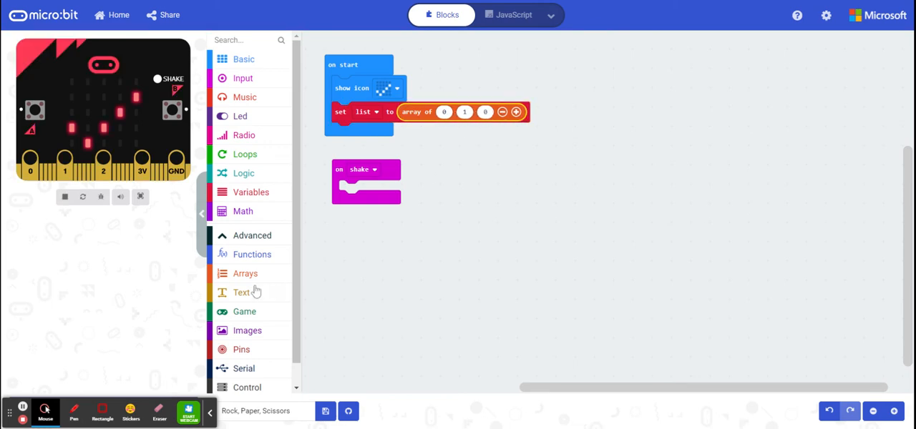
mouse_move(264, 337)
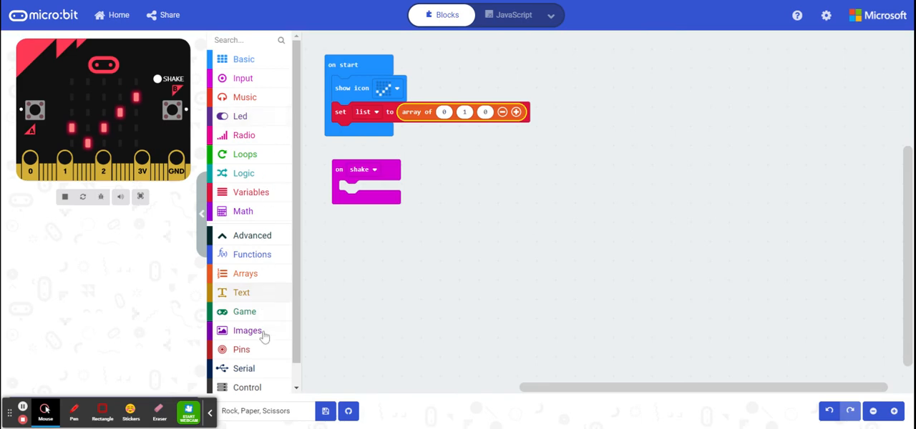
Put an icon image block into the array's first slot and choose its icon.
click(248, 329)
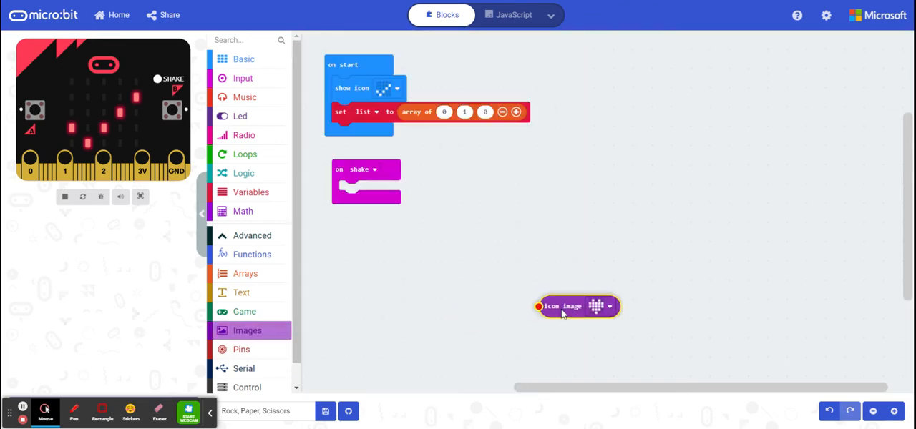
drag(578, 306, 475, 122)
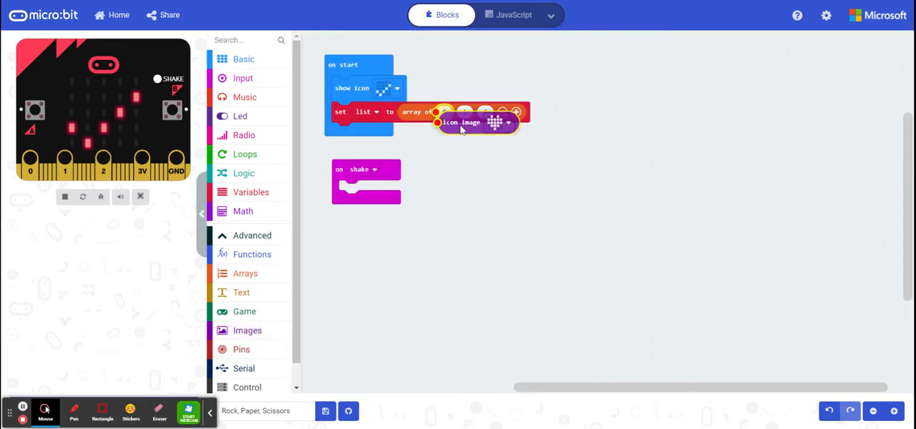
click(492, 122)
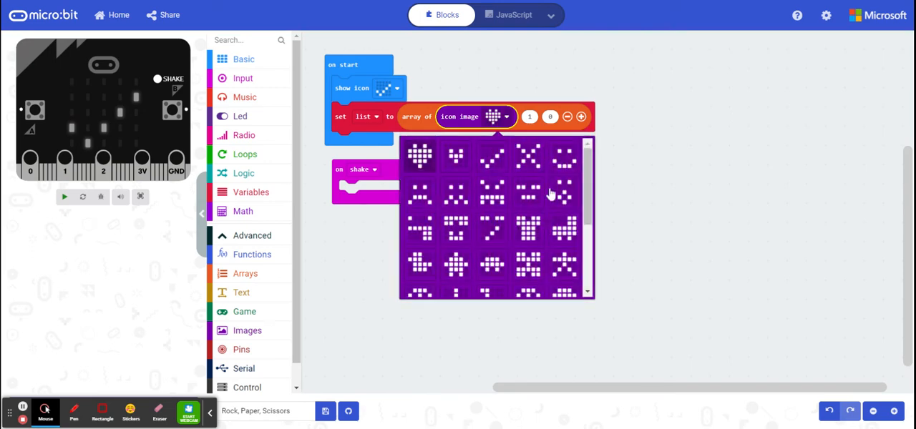
scroll(down, 3)
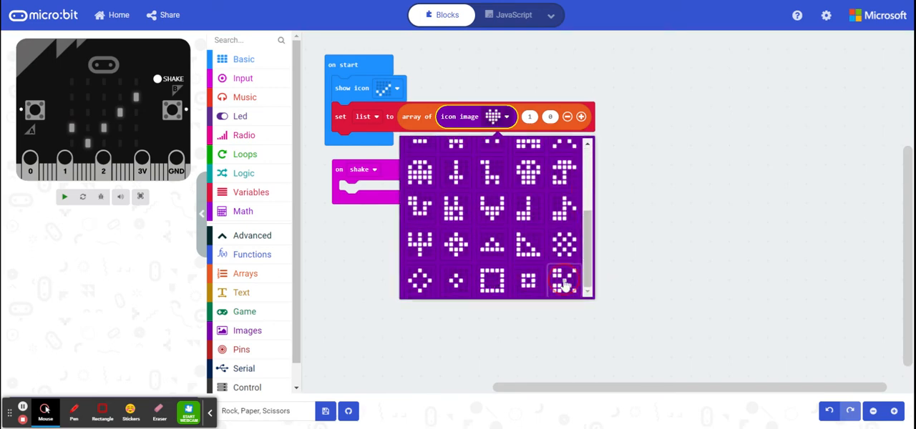
Duplicate the icon image into the second and third array slots, picking different icons for each.
right_click(475, 117)
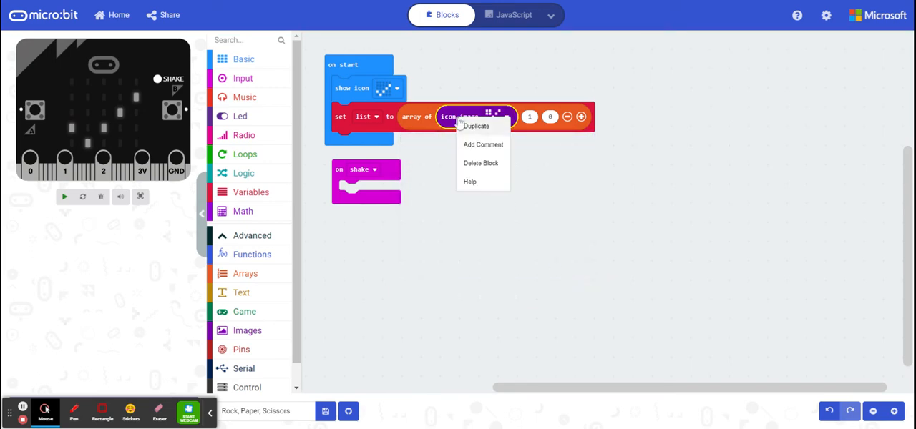
click(475, 126)
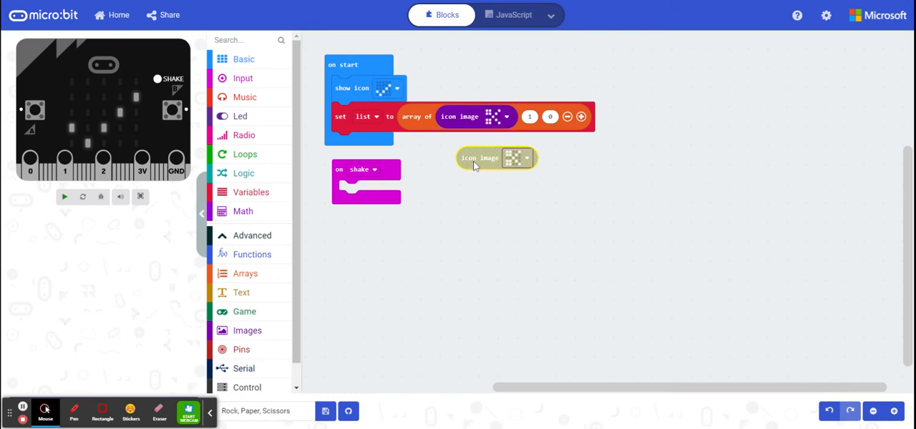
drag(479, 157, 561, 117)
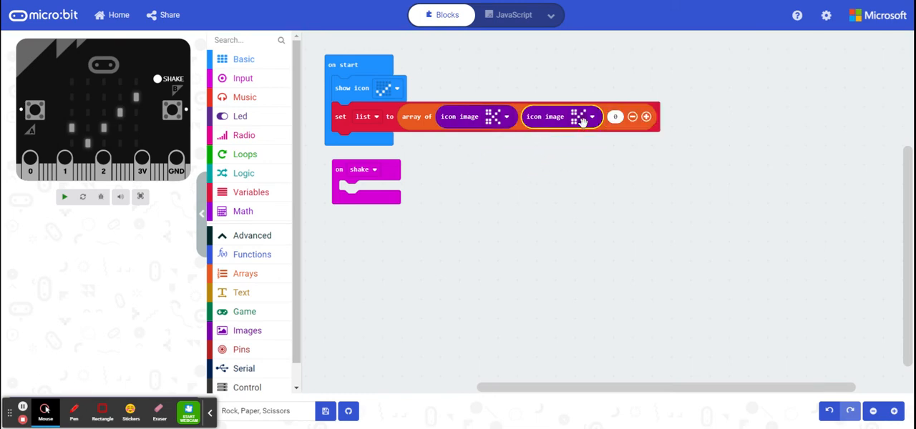
click(578, 118)
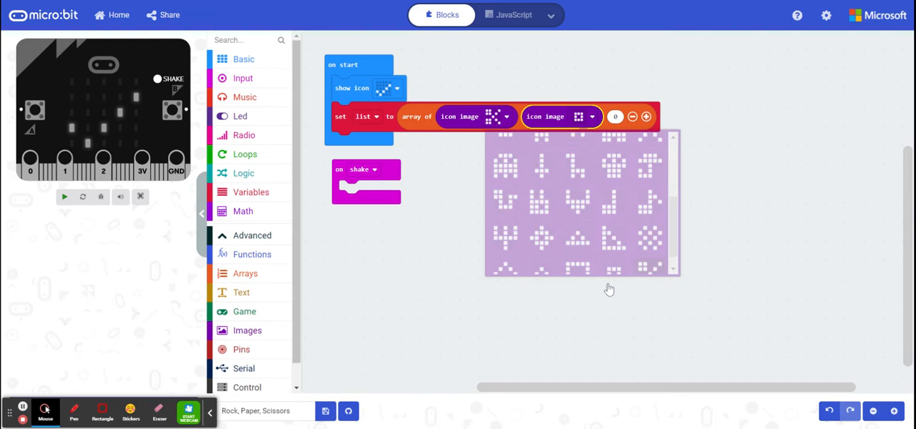
right_click(561, 117)
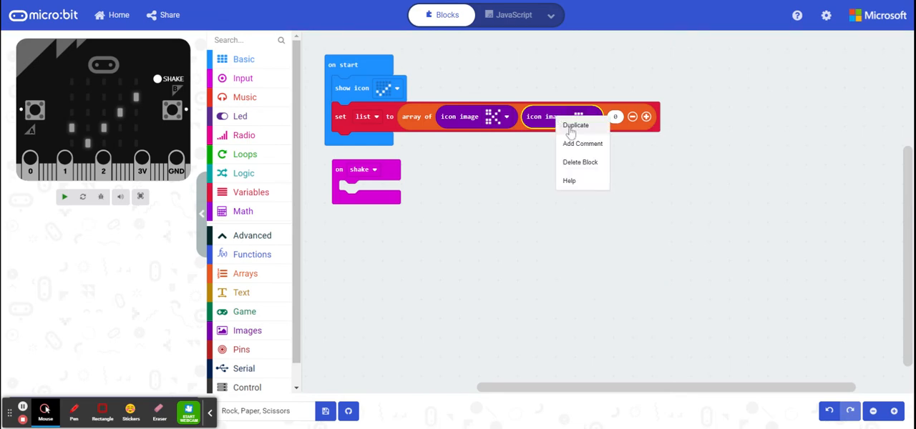
click(575, 126)
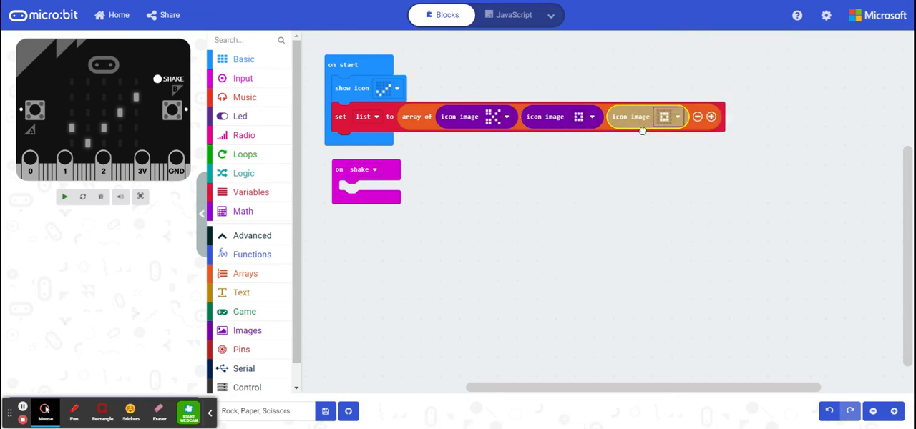
click(664, 117)
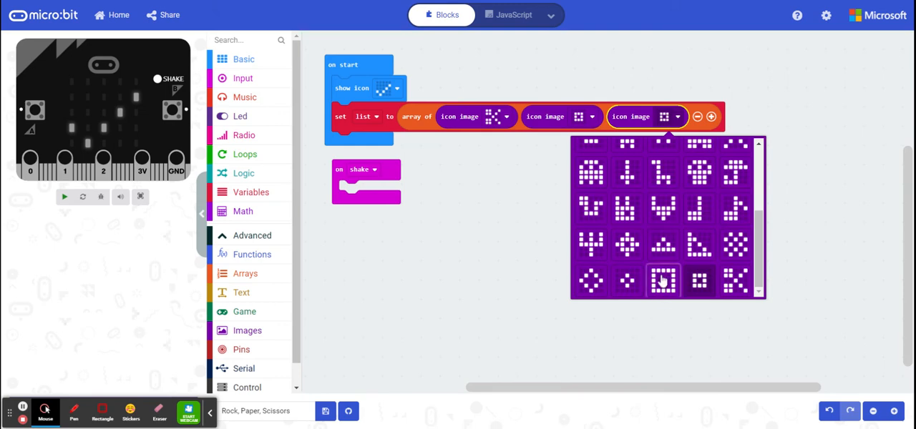
Finish the third icon and assign the three-icon array to arrayOfImages instead of list.
click(661, 280)
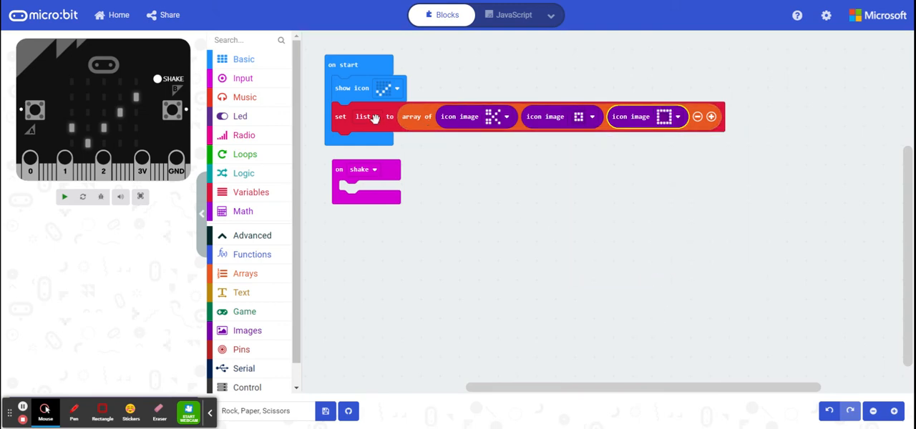
click(369, 117)
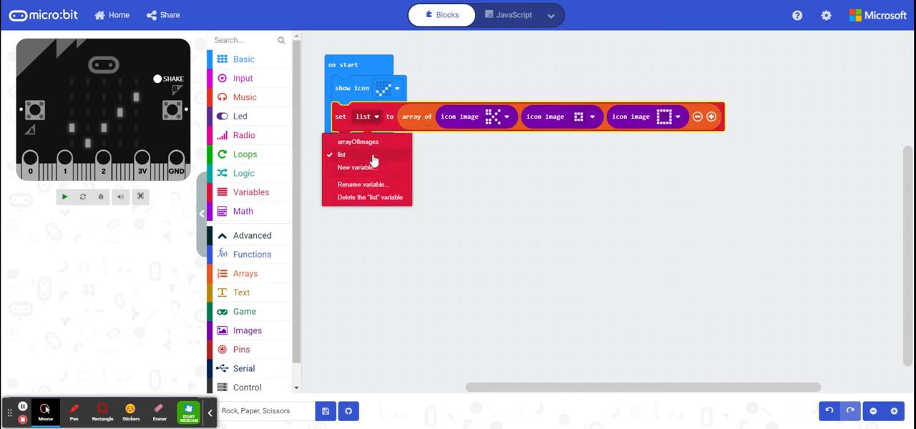
click(357, 140)
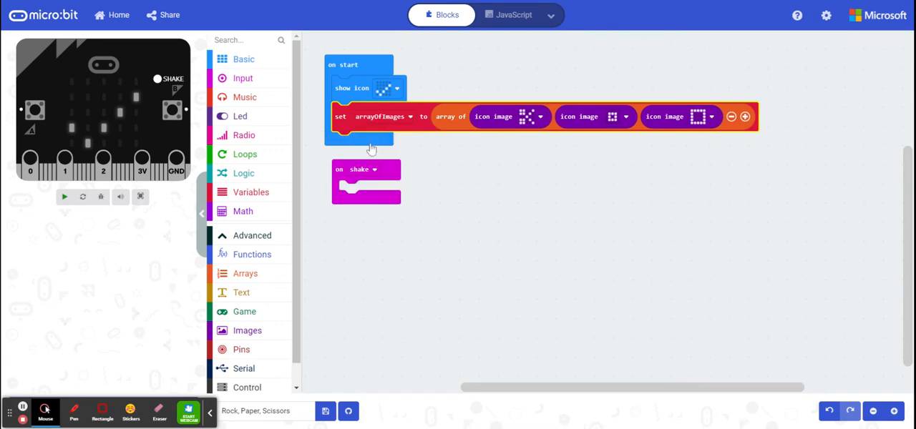
click(63, 196)
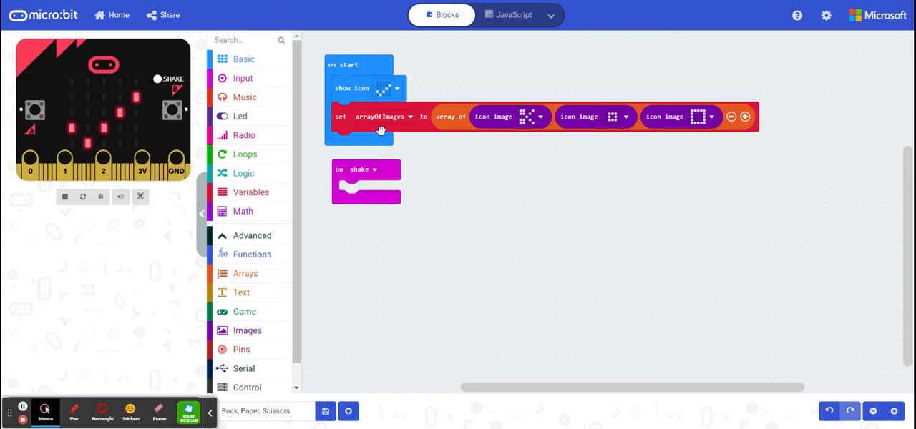
mouse_move(490, 198)
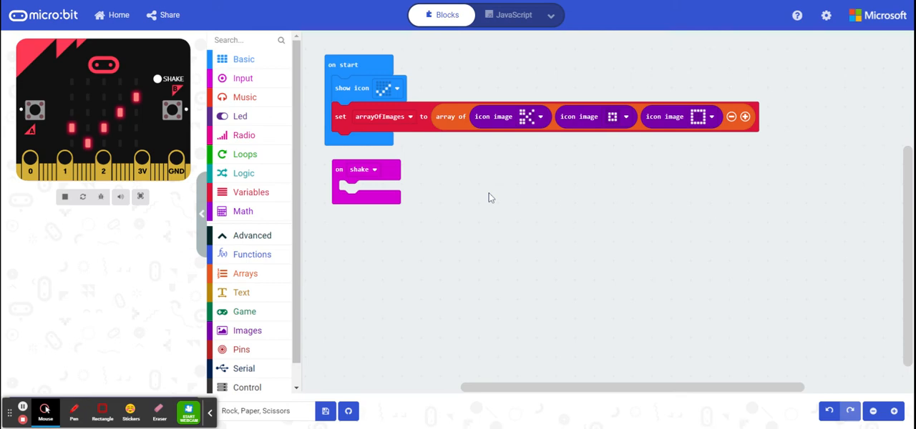
mouse_move(509, 120)
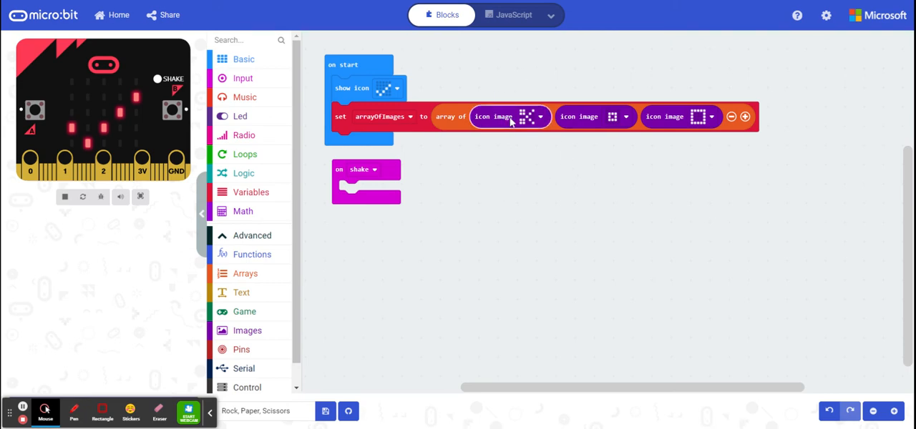
mouse_move(598, 129)
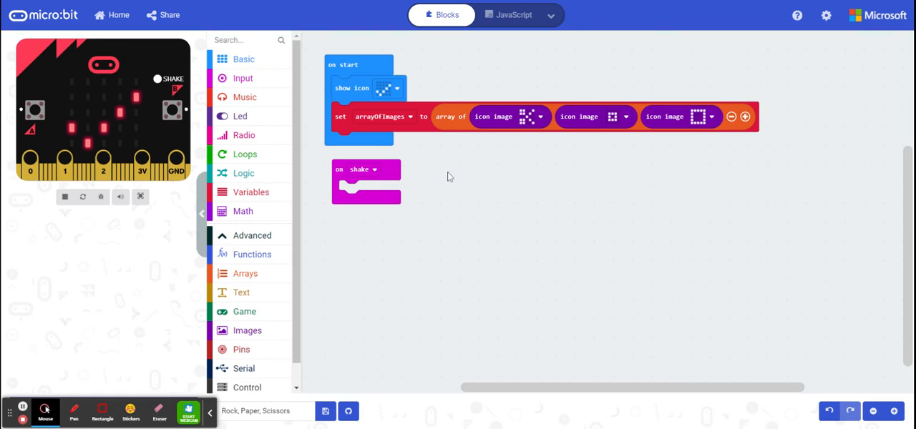
mouse_move(243, 78)
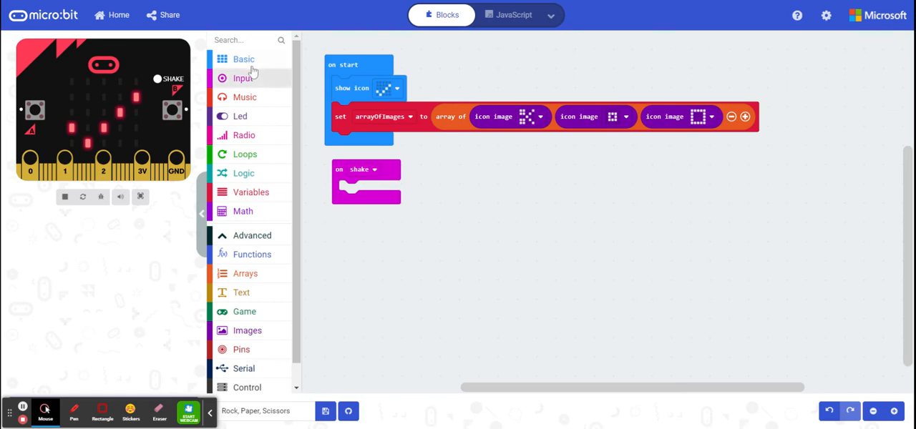
mouse_move(329, 258)
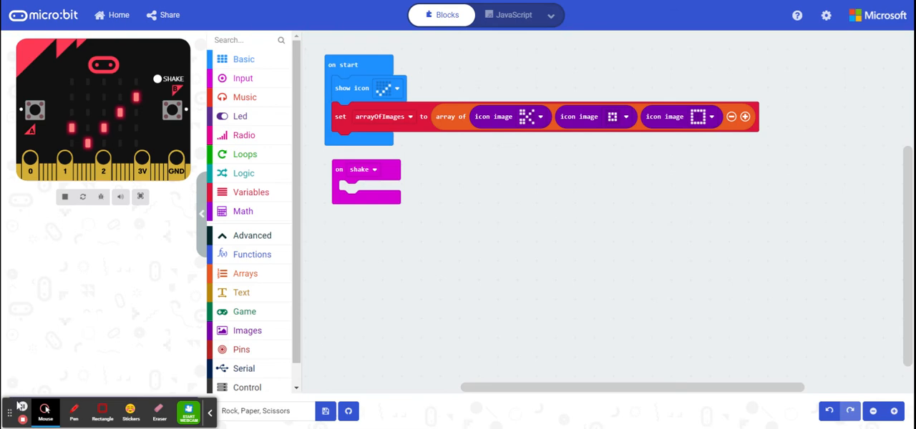
mouse_move(254, 173)
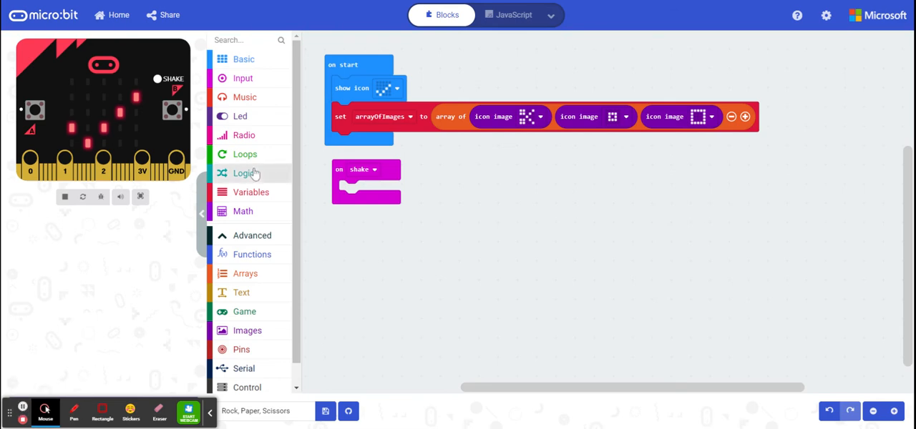
Pull a show image myImage at offset 0 block from Images onto the workspace.
click(246, 329)
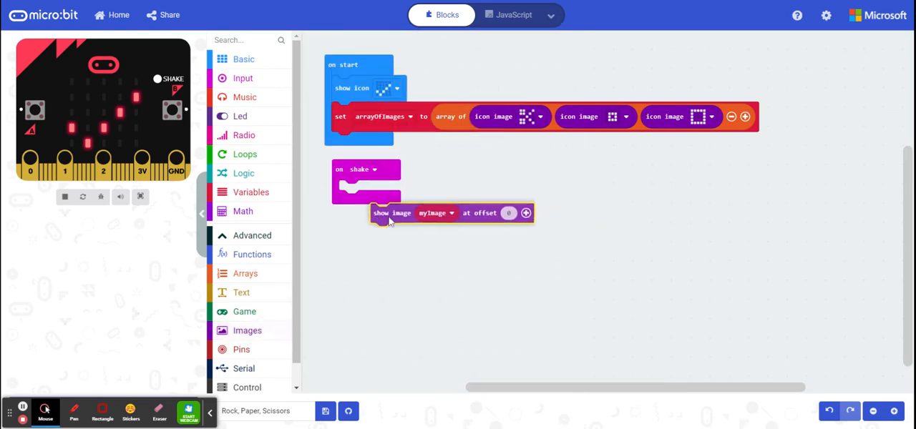
Place the show image at offset block inside the on shake handler, keeping myImage for now.
drag(392, 213, 365, 190)
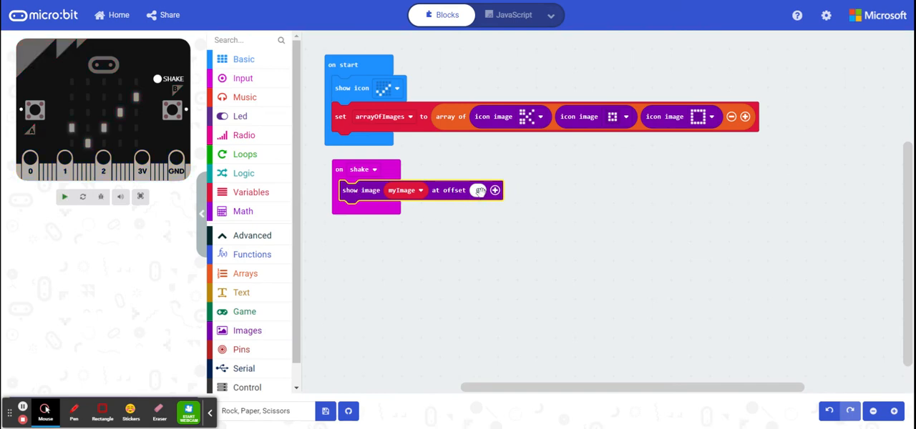
click(63, 196)
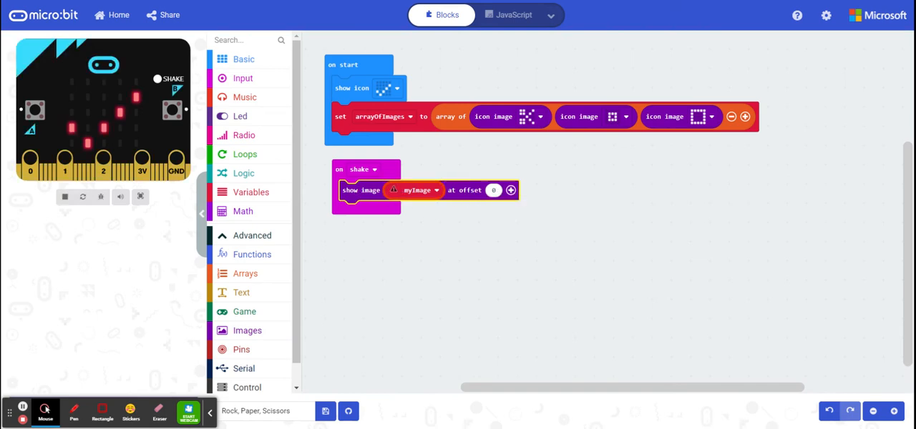
click(418, 189)
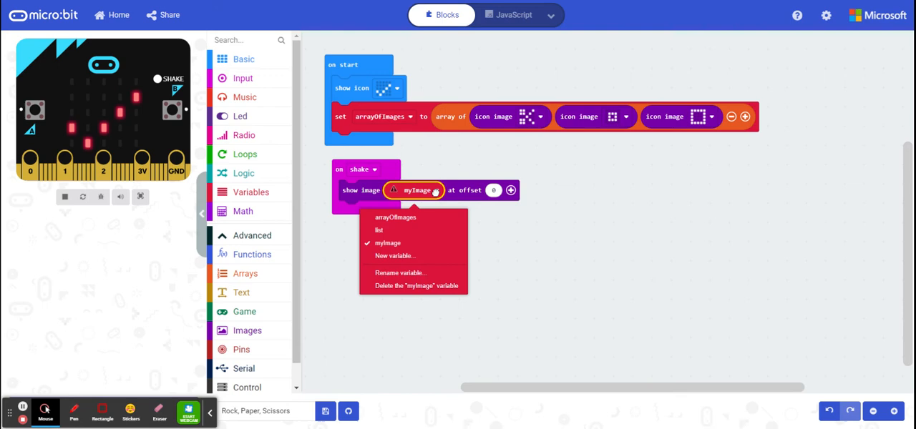
click(451, 258)
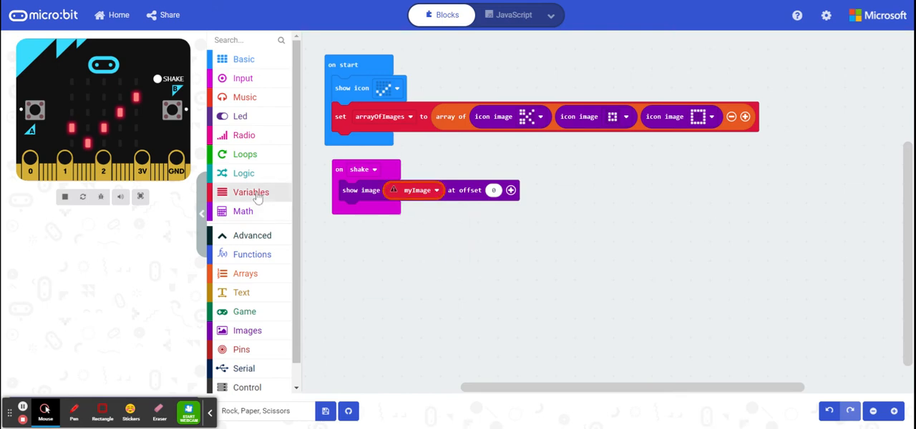
Replace myImage with 'arrayOfImages get value at 0' inside the on shake show image block.
click(246, 273)
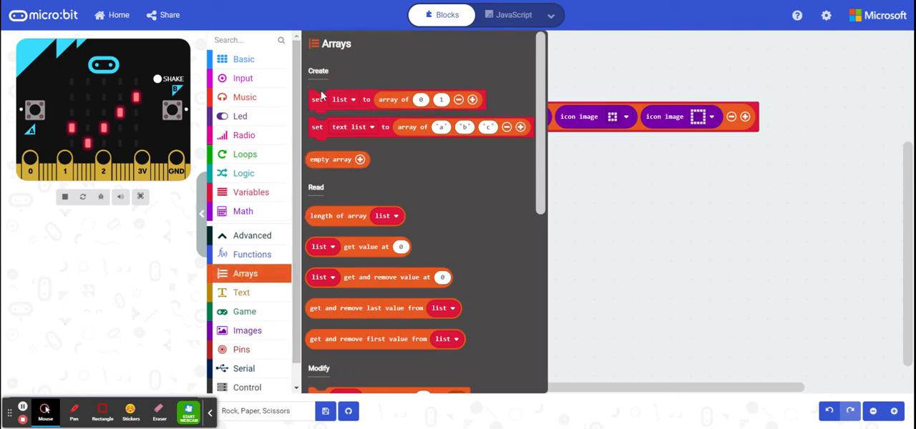
mouse_move(429, 199)
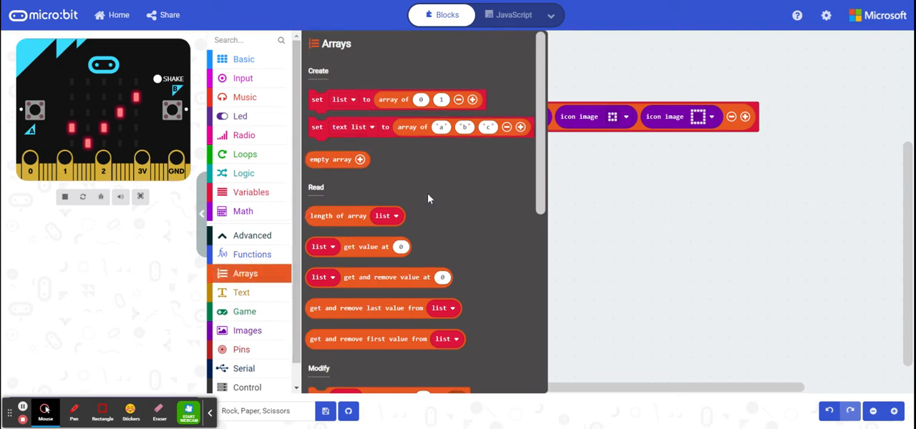
scroll(down, 3)
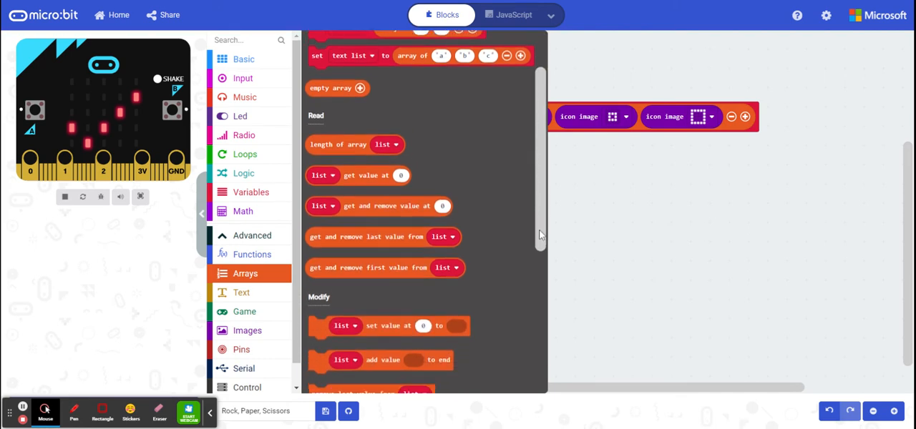
mouse_move(366, 175)
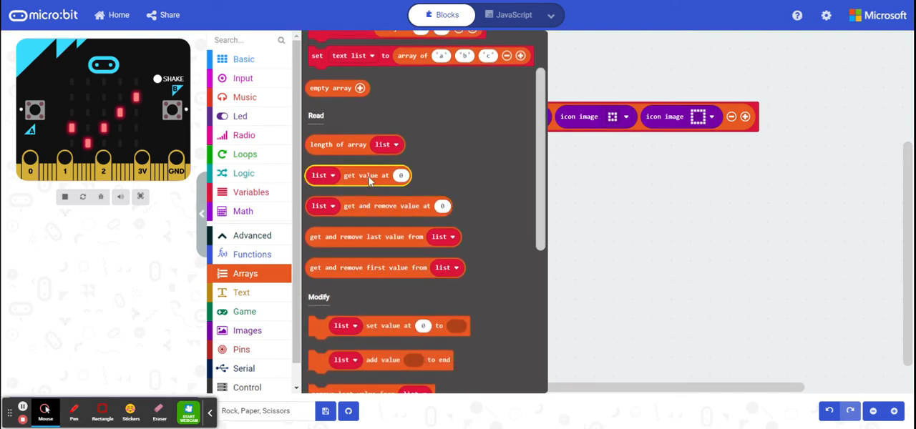
drag(357, 175, 446, 192)
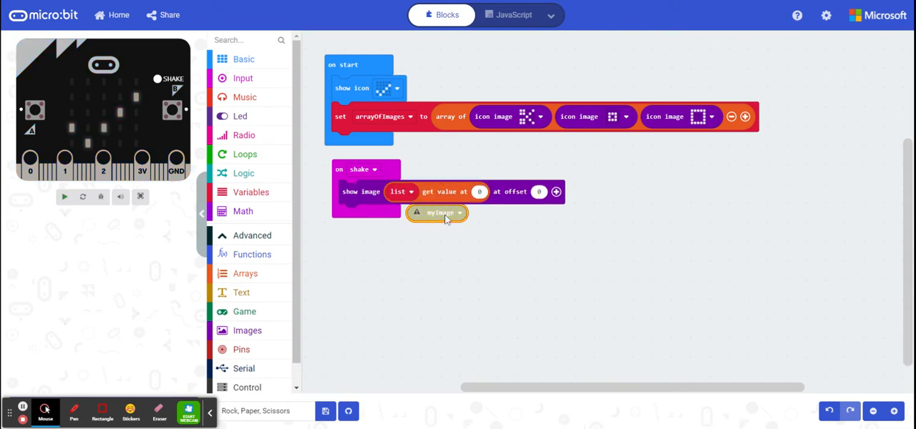
click(400, 192)
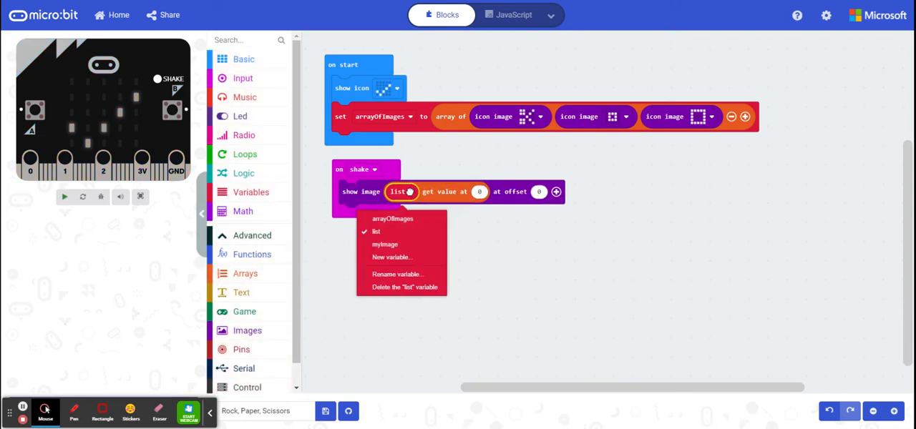
click(392, 218)
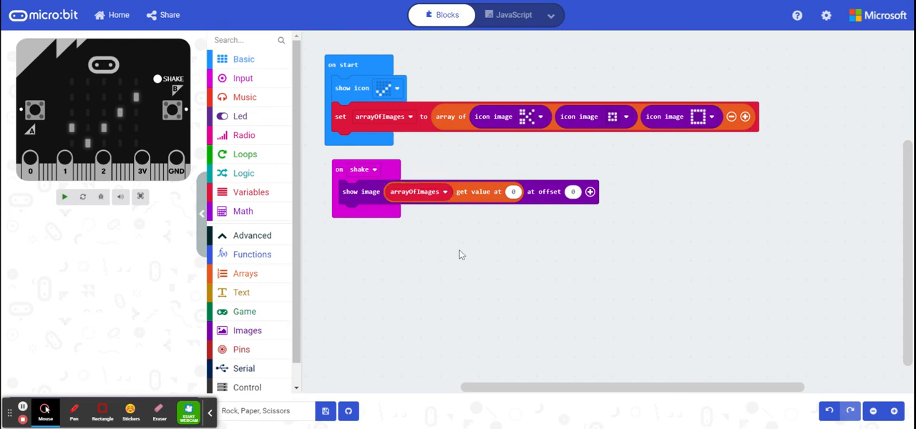
click(63, 196)
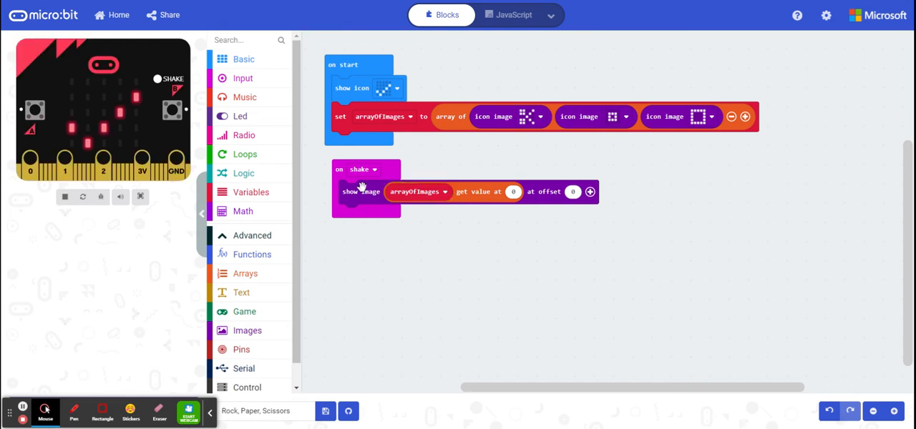
mouse_move(371, 200)
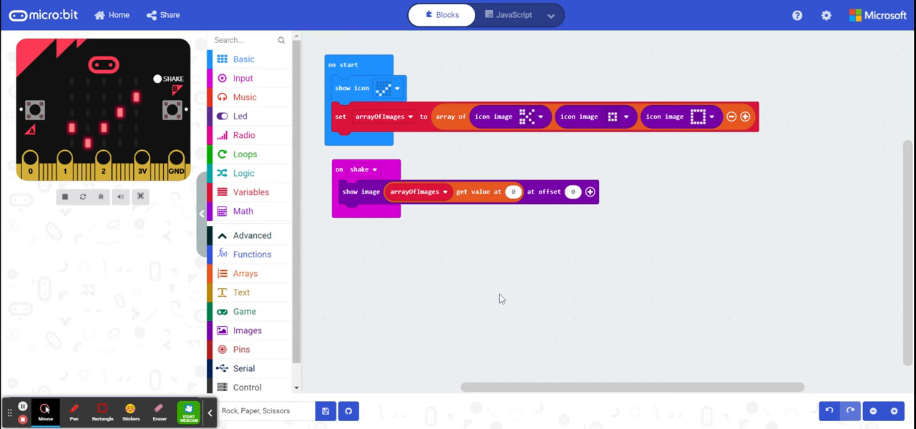
mouse_move(426, 260)
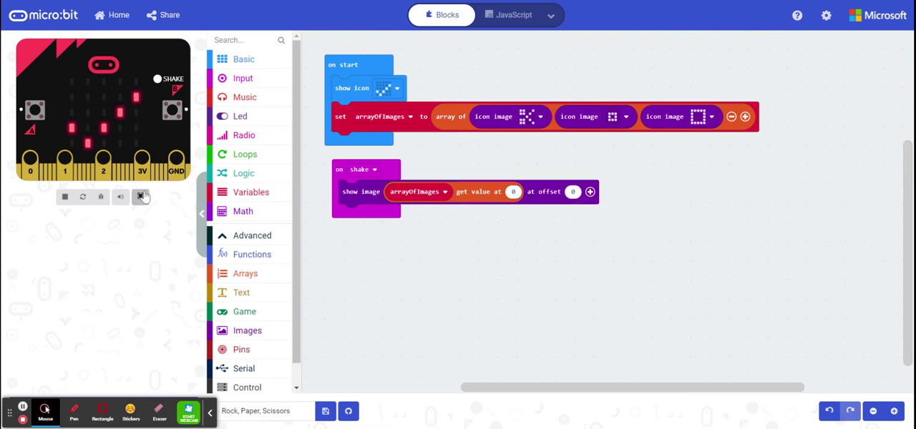
Test index 1 then index 2 of arrayOfImages by shaking the simulated board after each edit.
click(153, 83)
text(1)
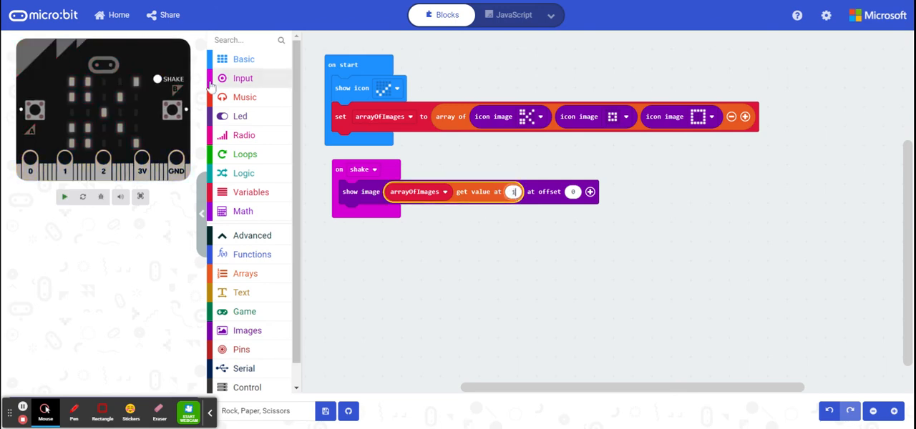
click(63, 198)
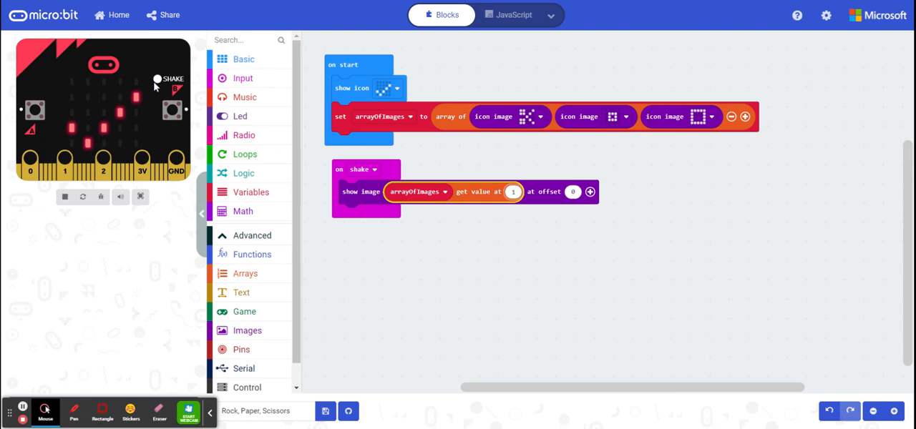
click(158, 78)
text(2)
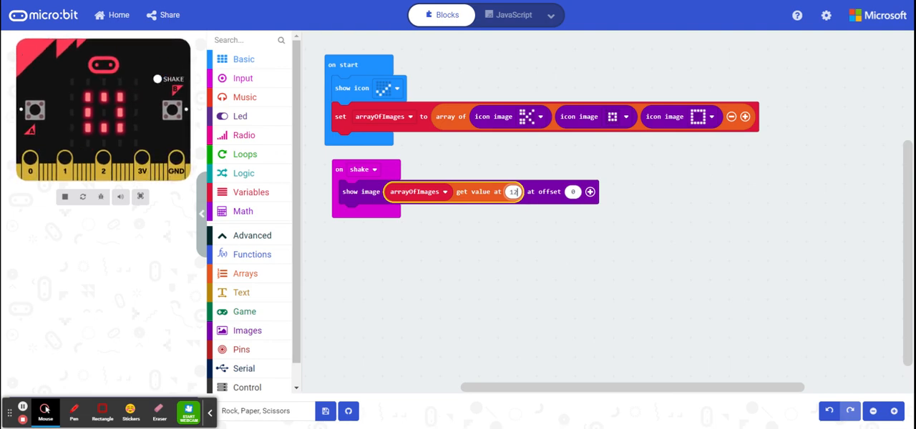
click(63, 196)
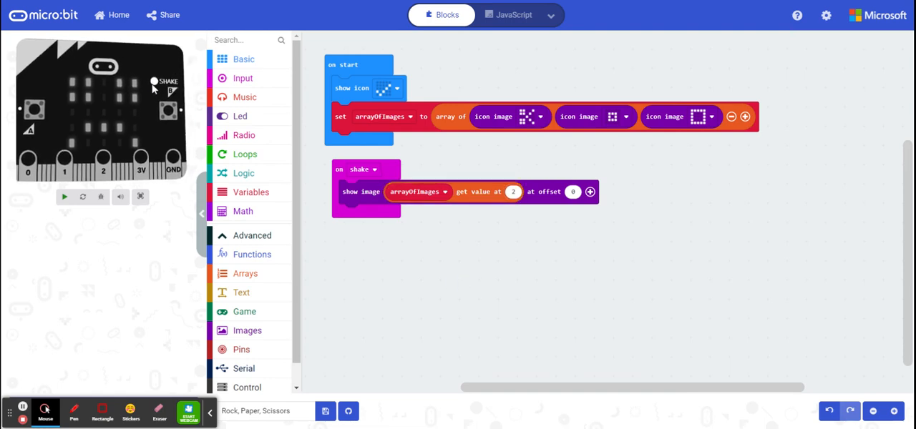
click(63, 196)
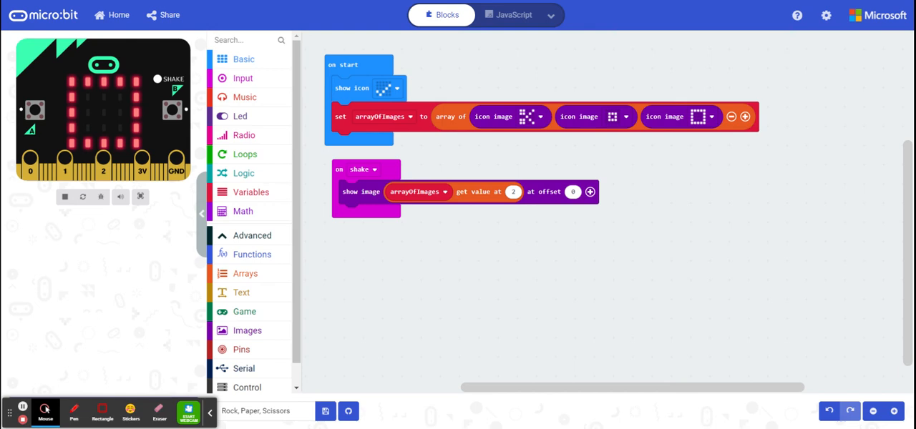
mouse_move(266, 165)
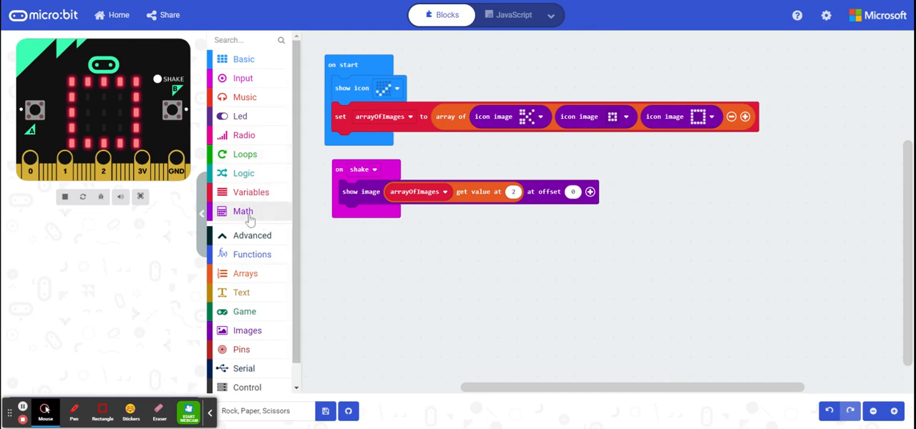
Fill the show image offset with a Math 'pick random 0 to 2' block.
click(243, 210)
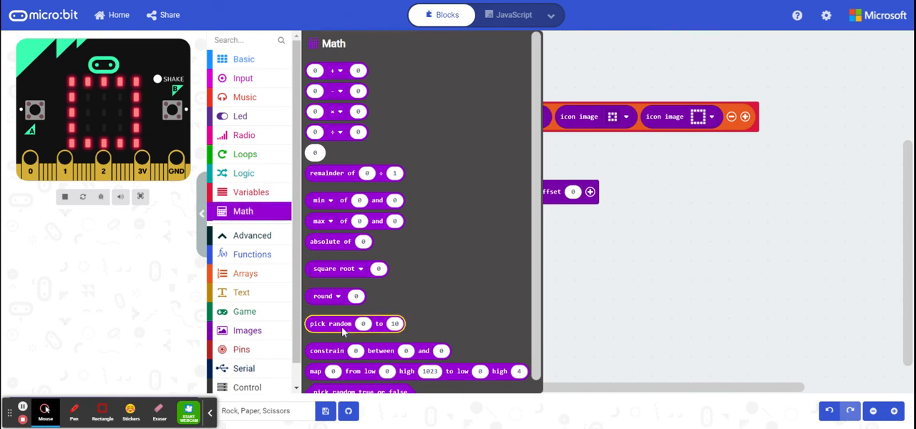
drag(329, 323, 614, 192)
text(2)
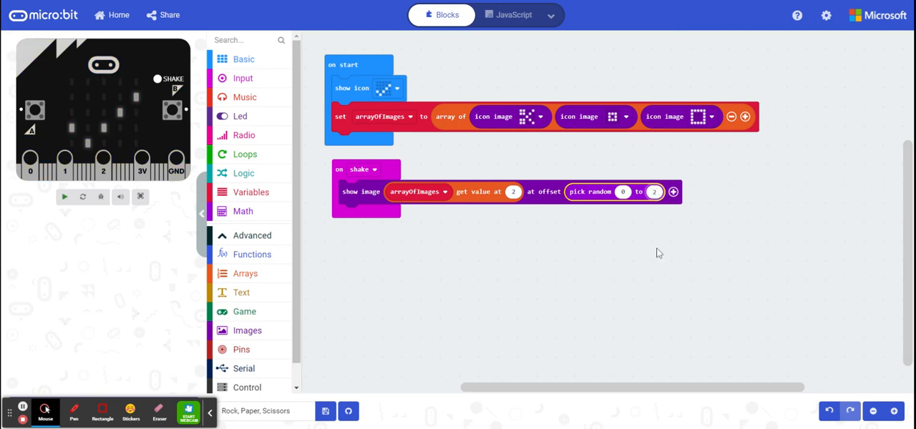
mouse_move(659, 266)
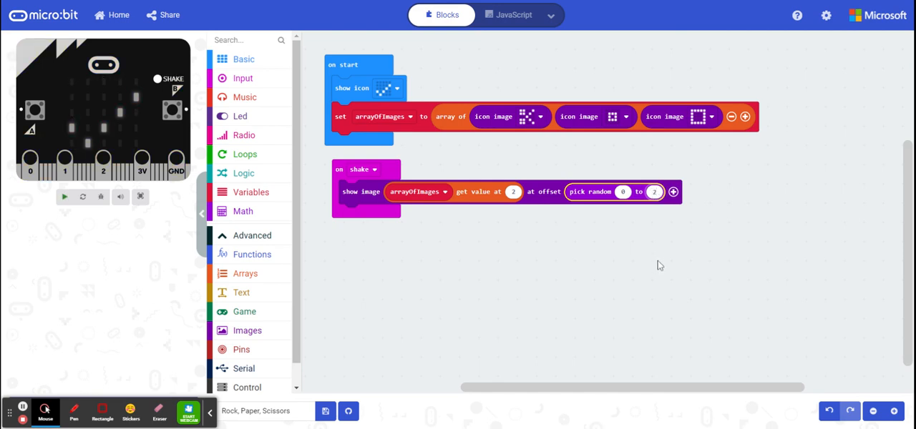
click(63, 197)
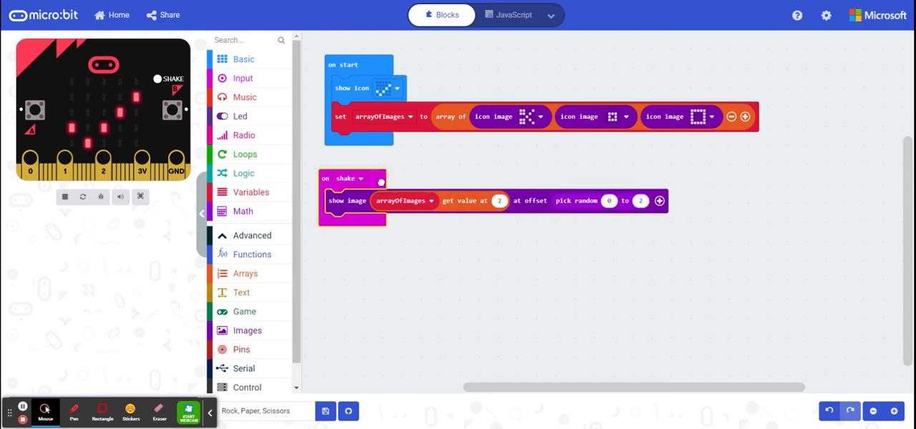
Move 'pick random 0 to 2' into the arrayOfImages 'get value at' index, leaving offset 0.
click(63, 197)
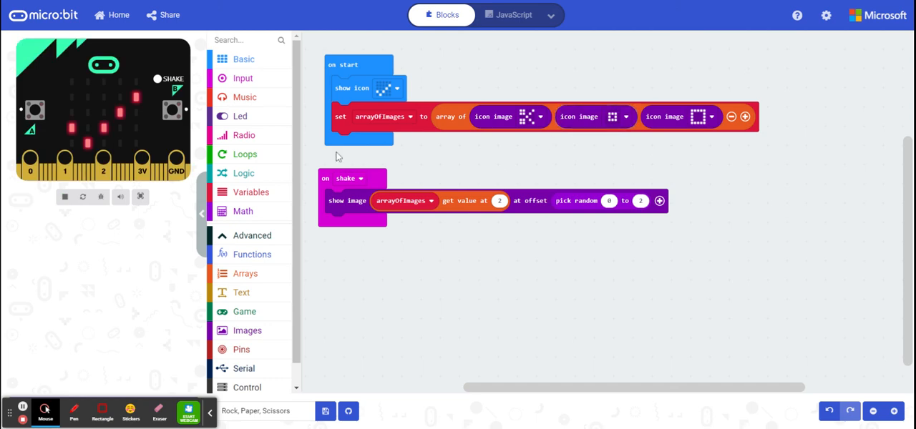
mouse_move(393, 117)
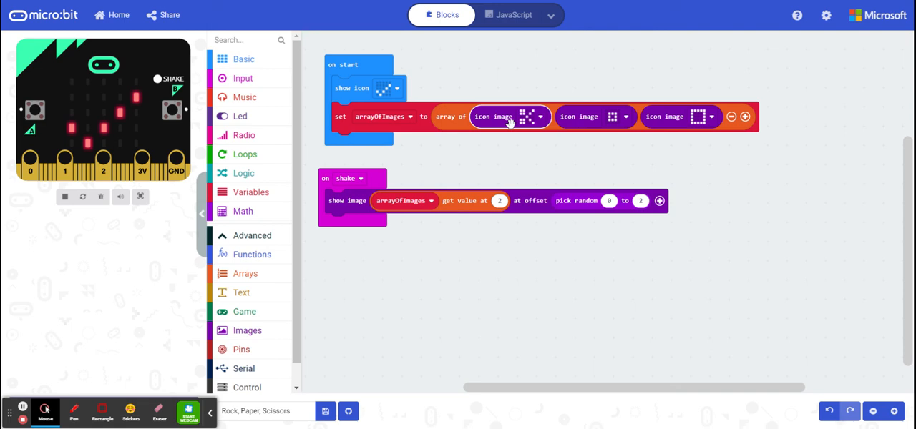
mouse_move(595, 117)
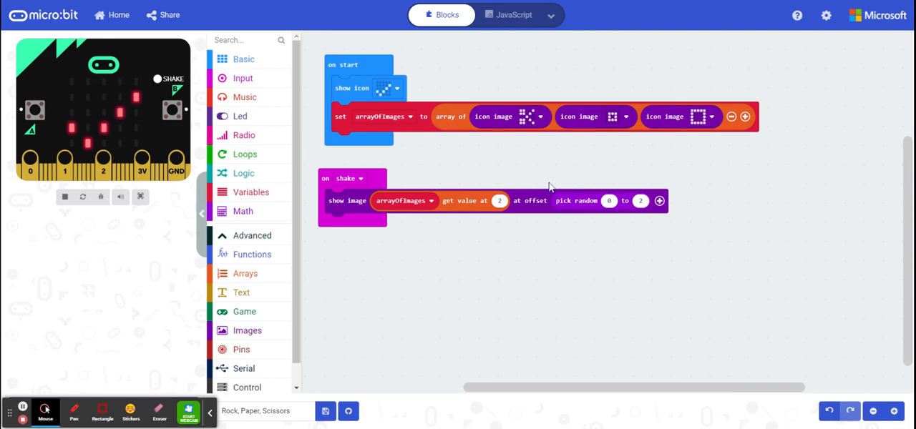
mouse_move(350, 201)
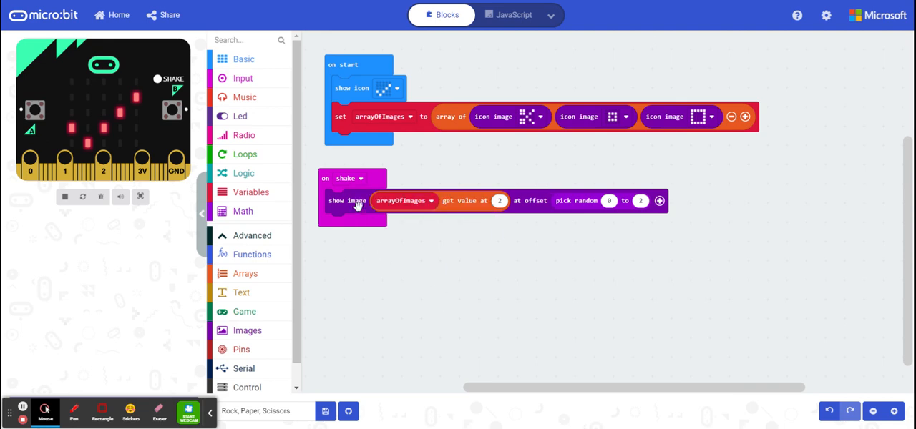
mouse_move(346, 201)
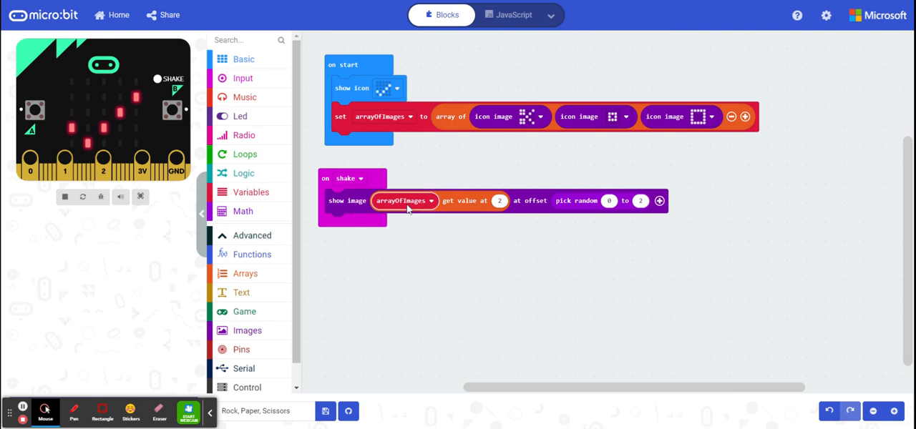
mouse_move(601, 227)
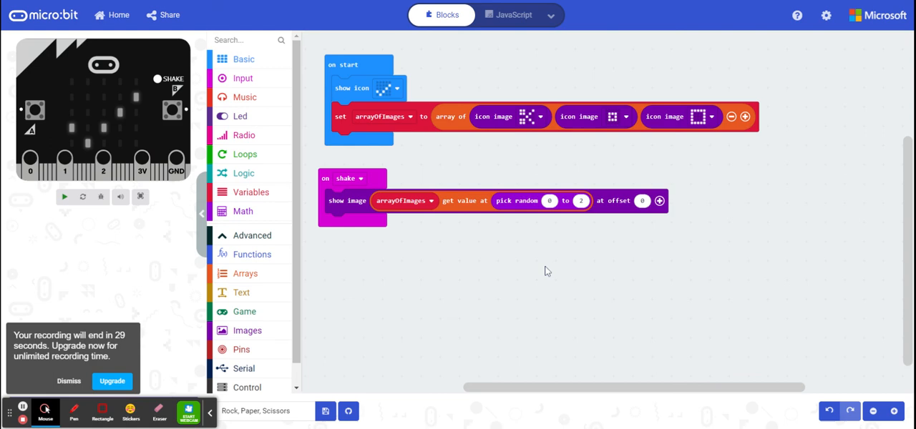
click(62, 198)
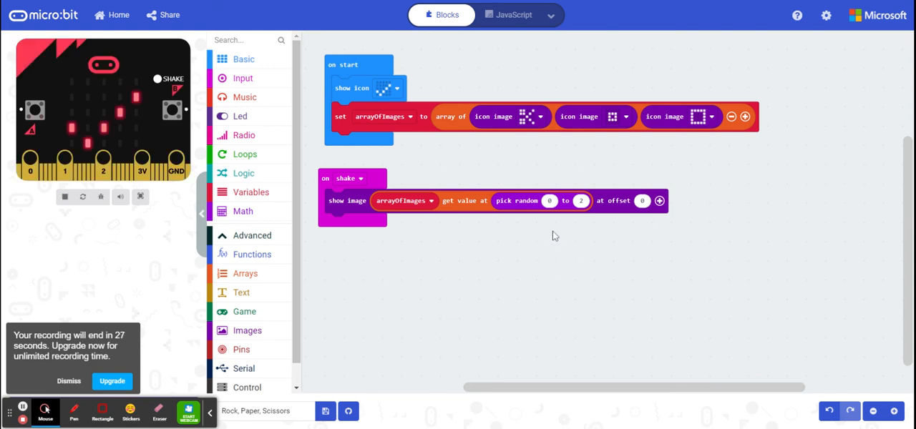
mouse_move(522, 217)
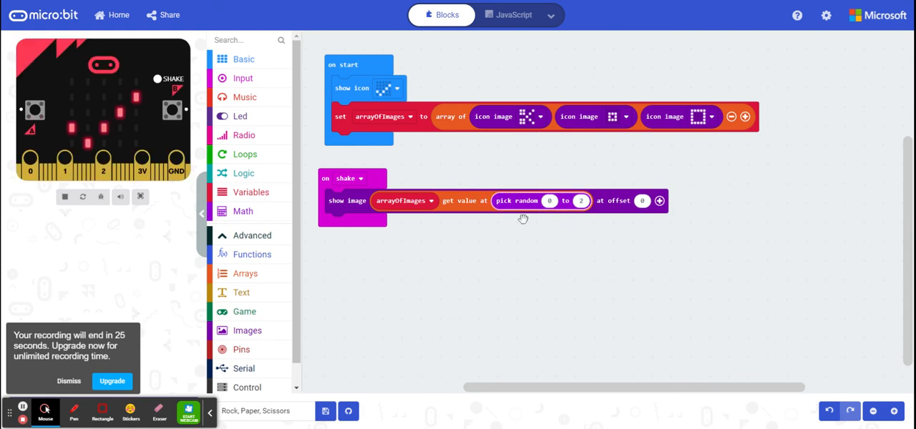